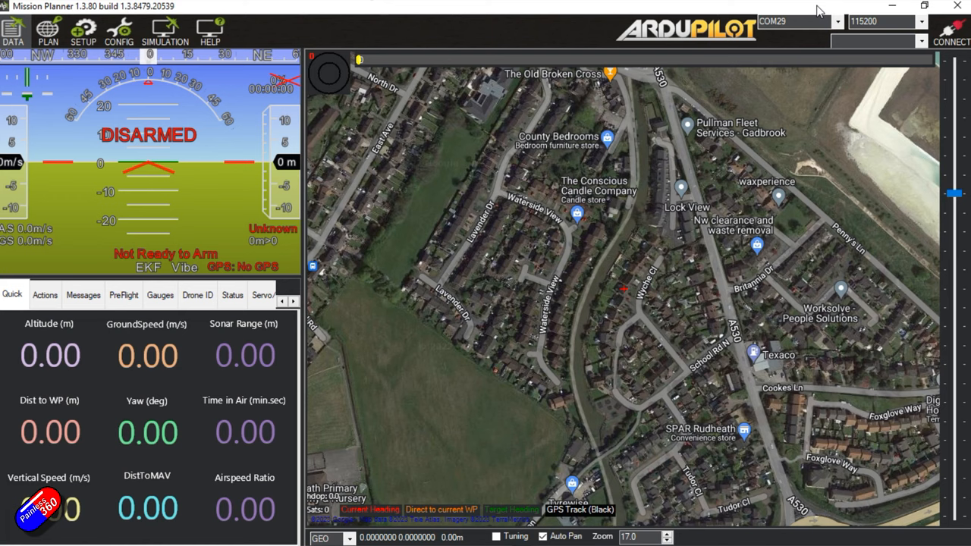
Connect to the flight controller on COM9 at 115200 and go to the full parameter list
left_click(838, 21)
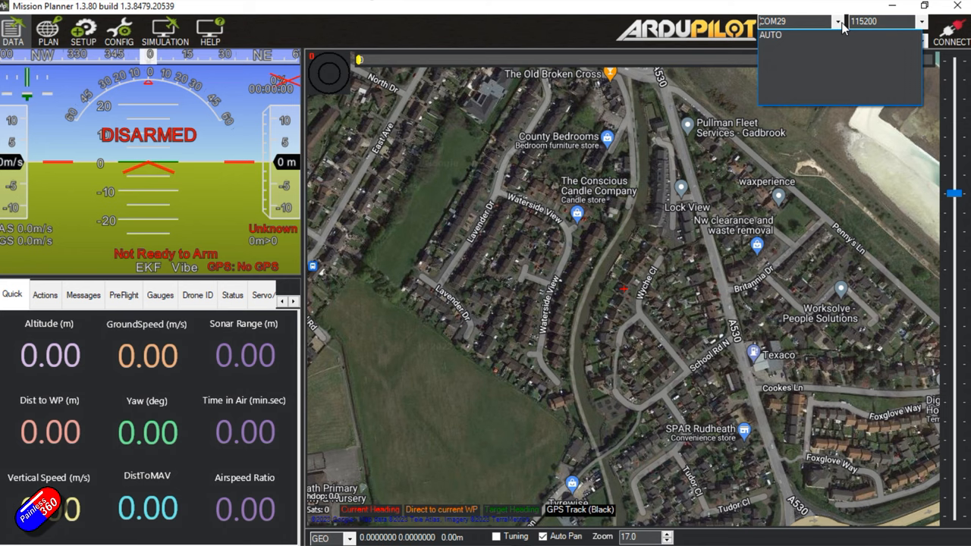
left_click(949, 34)
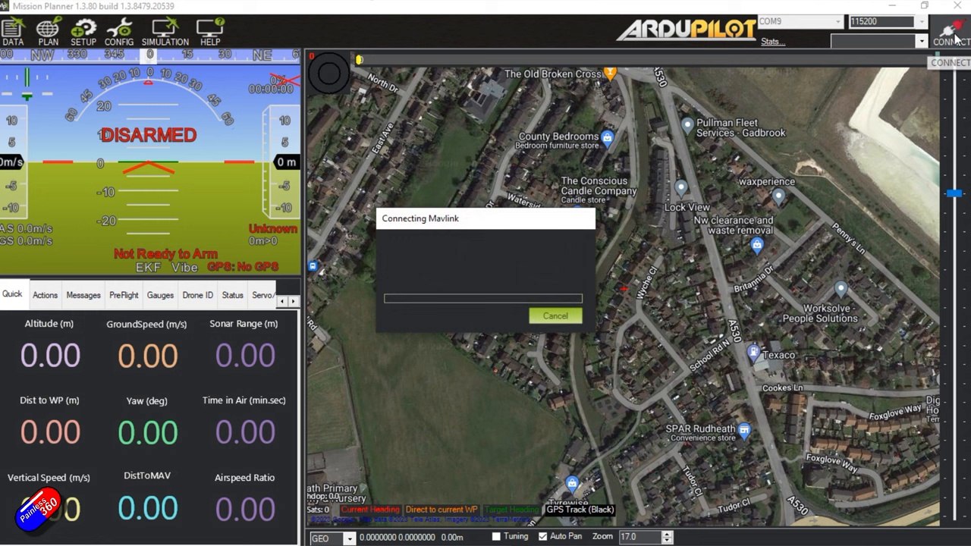
left_click(949, 30)
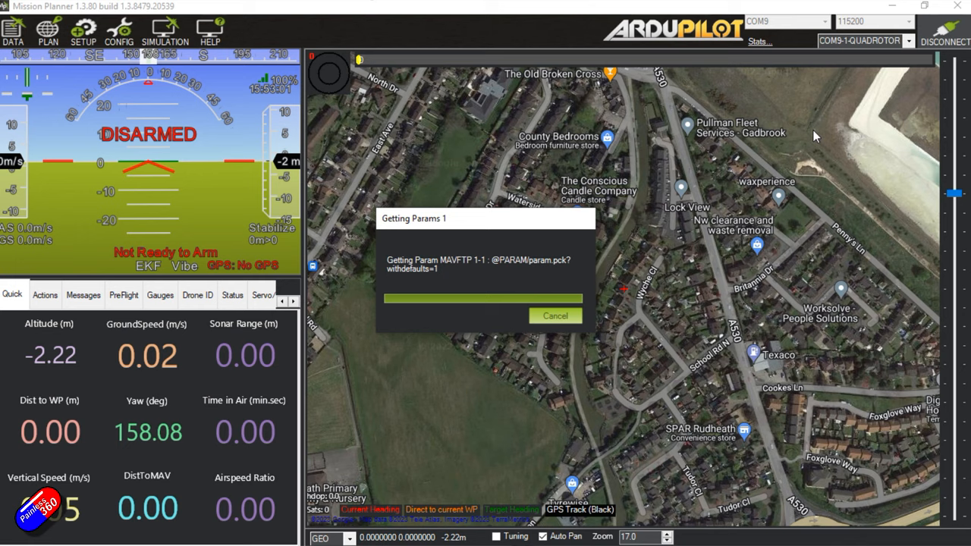
left_click(119, 32)
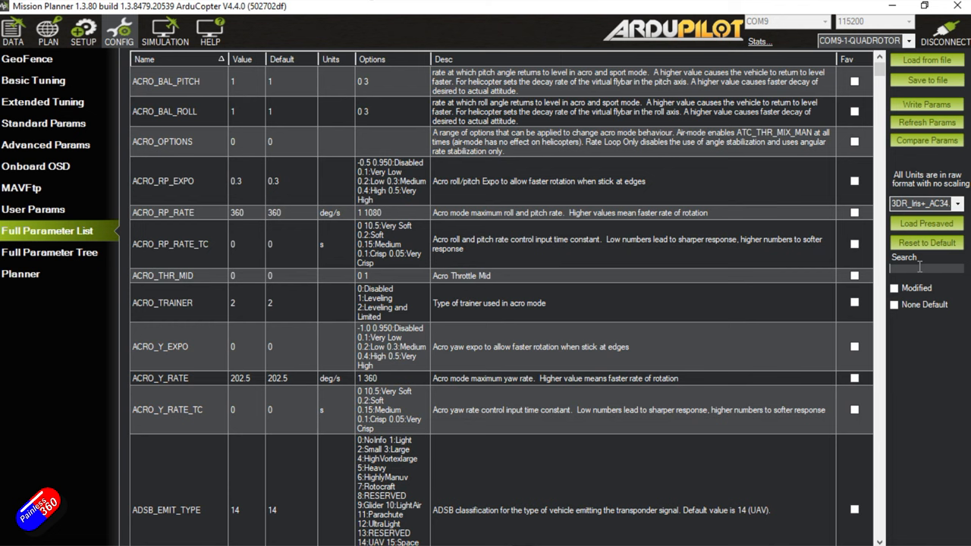
Search 'can' and set CAN_P1_DRIVER to 1 to enable the first CAN bus
type("can")
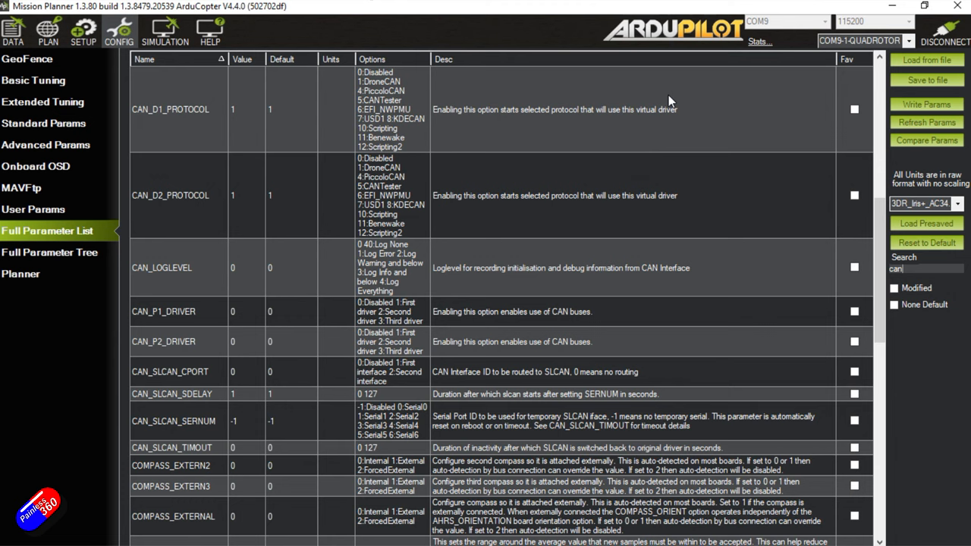
left_click(233, 311)
type("1")
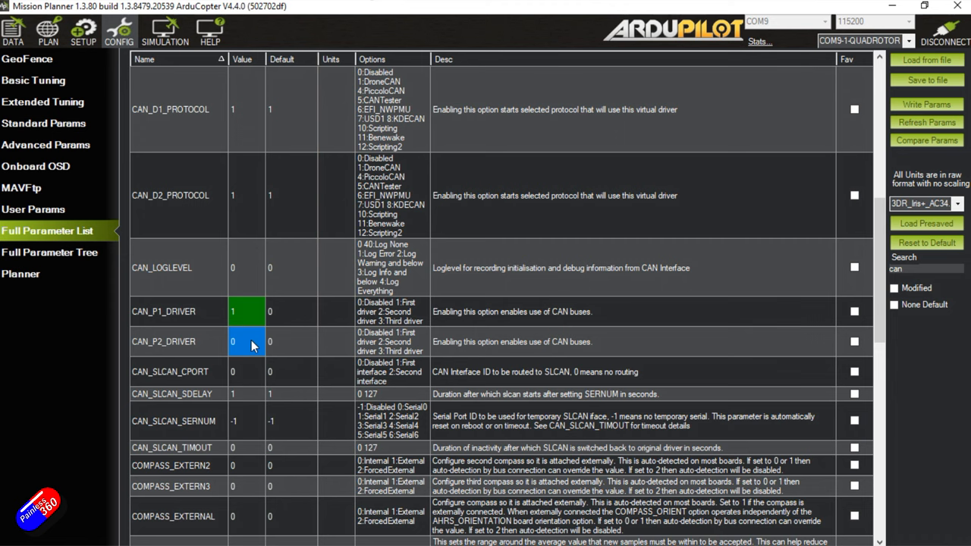
left_click(246, 341)
type("ntf")
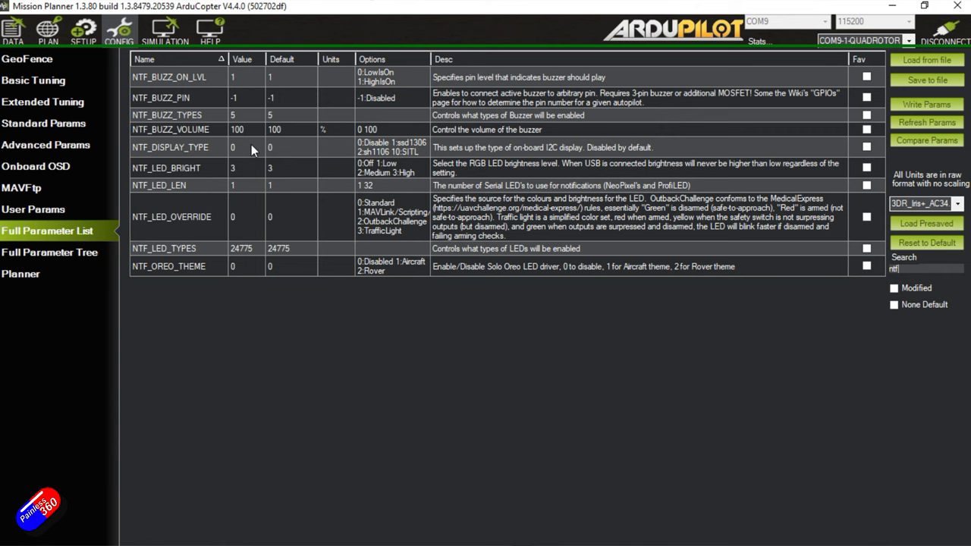
Enable DroneCAN in the NTF_LED_TYPES driver types, giving value 231
left_click(242, 248)
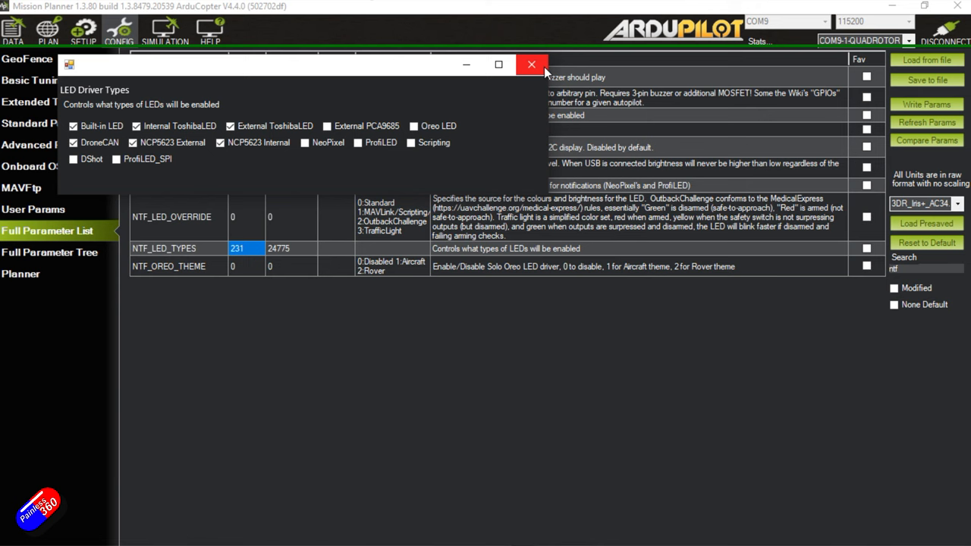
left_click(531, 64)
type("gps")
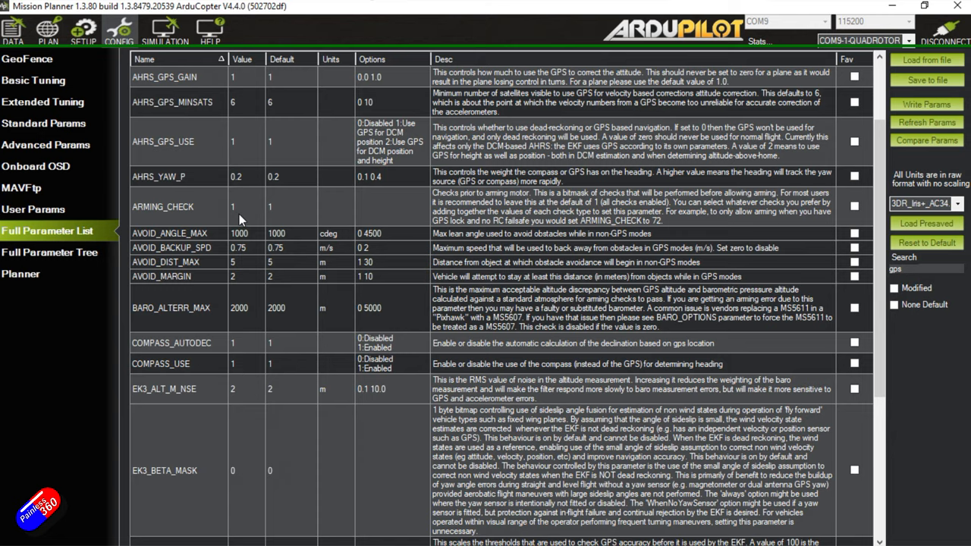
Scroll to GPS_TYPE and set it to 9 (DroneCAN)
scroll("down", 3)
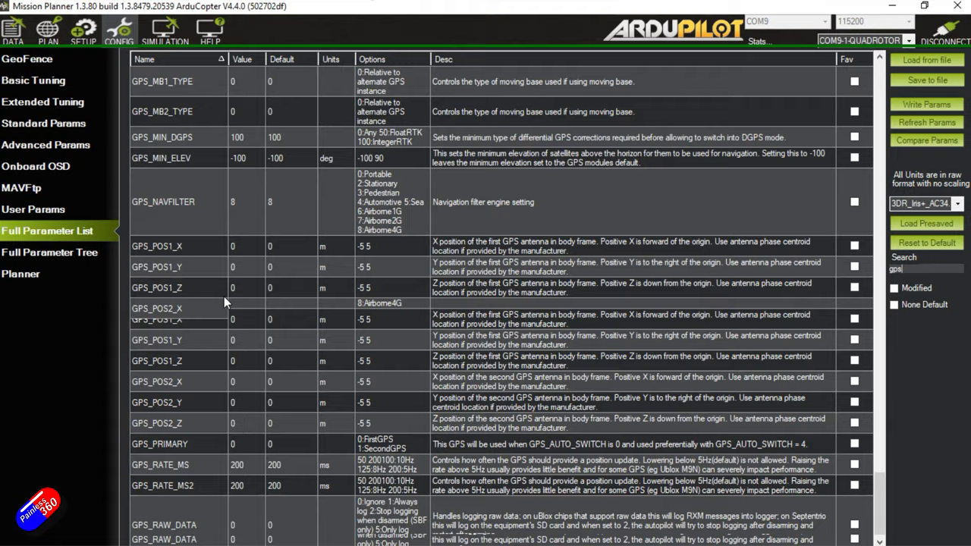
scroll("down", 3)
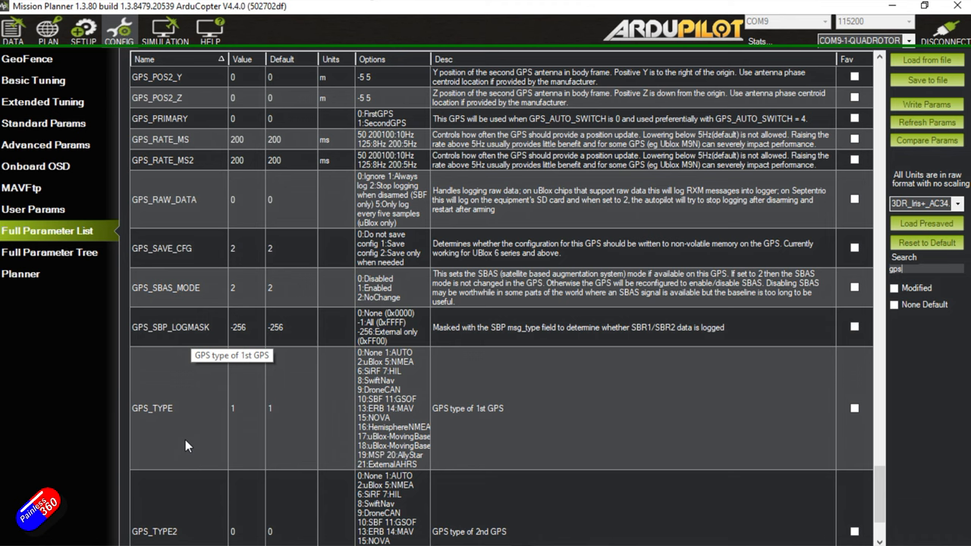
mouse_move(254, 410)
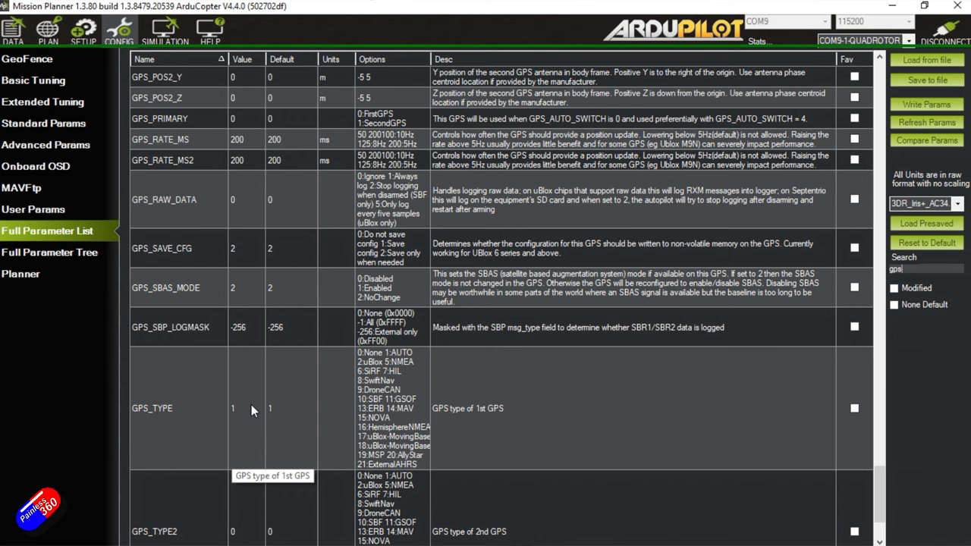
mouse_move(250, 412)
type("9")
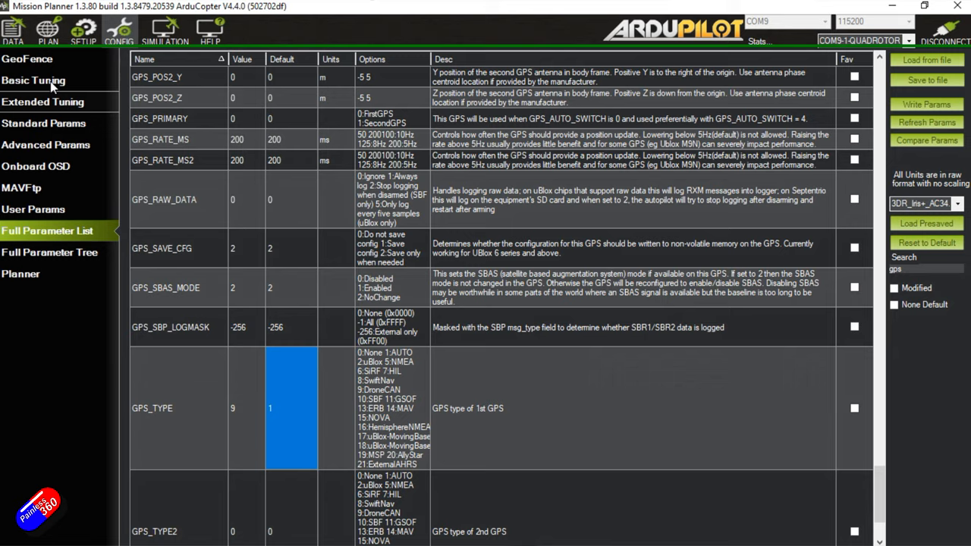
left_click(13, 29)
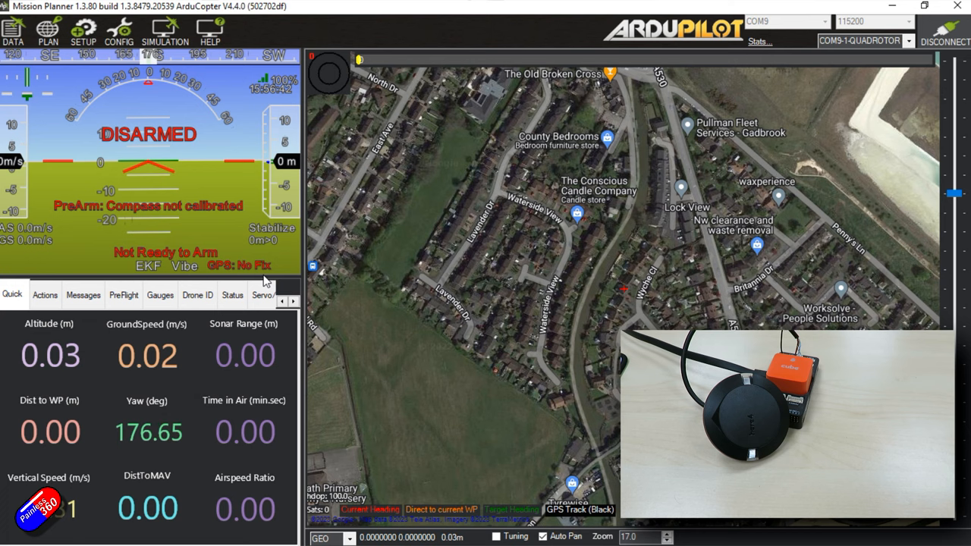
mouse_move(222, 234)
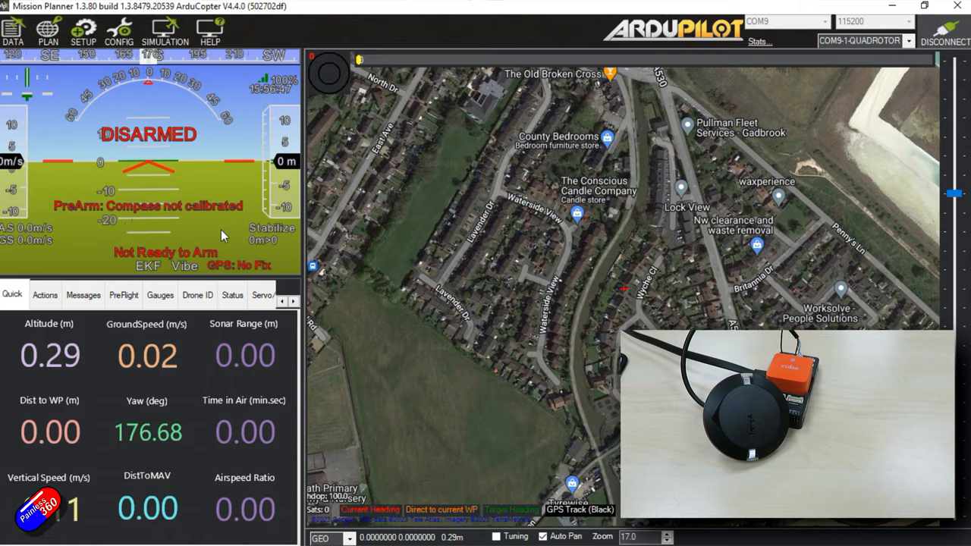
Go to SETUP to show the Mandatory Hardware pages
left_click(83, 32)
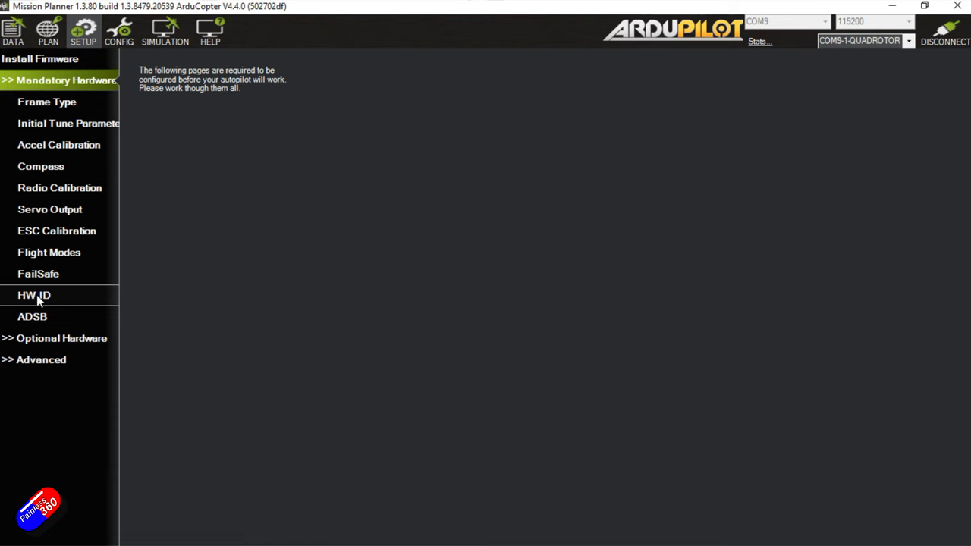
Check the HW ID list, then show the compass priority list with the AK09916 and CAN SENSOR_ID#1 compasses
left_click(34, 295)
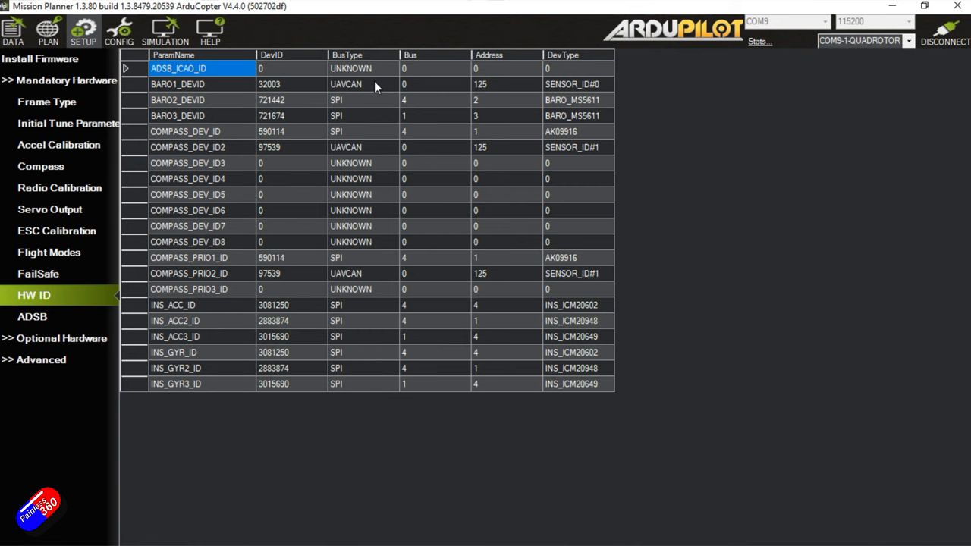
mouse_move(352, 96)
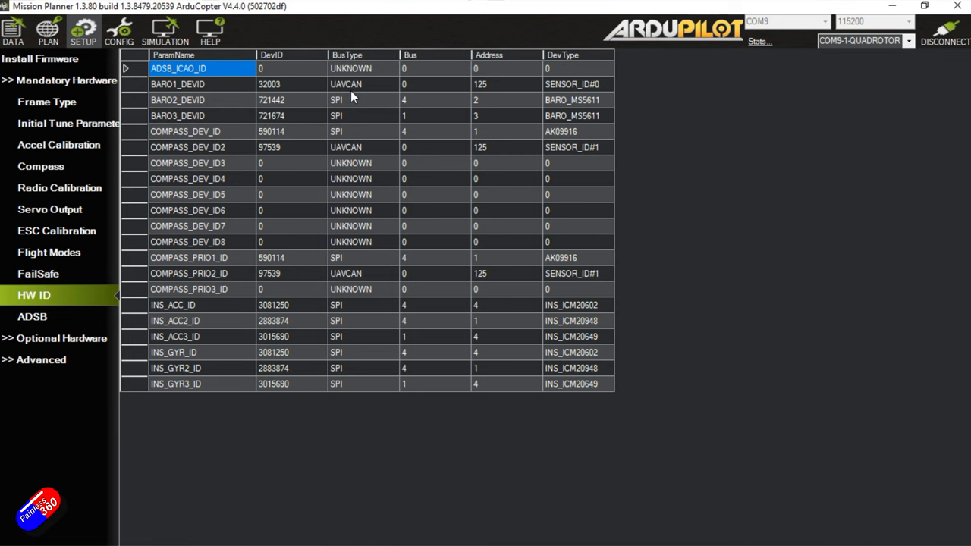
left_click(40, 166)
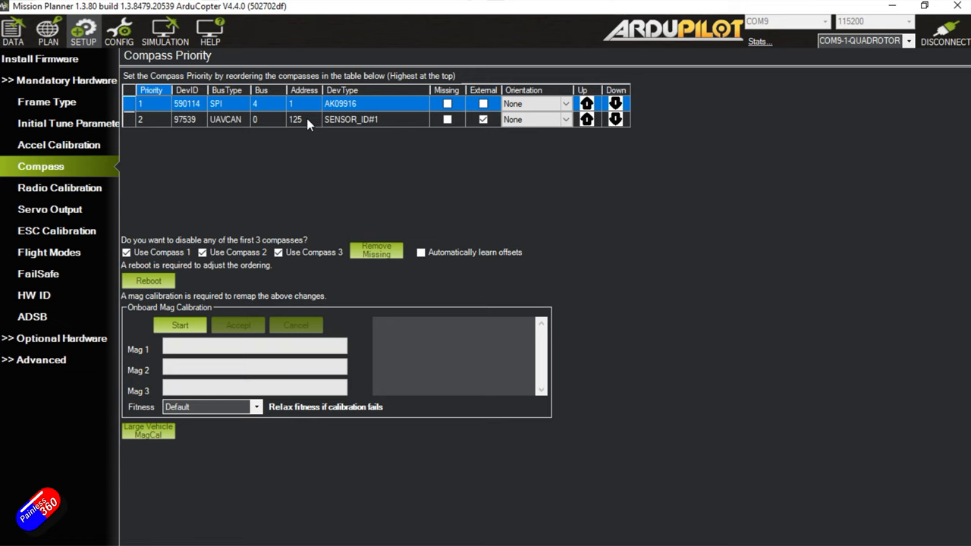
Move the CAN SENSOR_ID#1 compass to priority 1 and untick Use Compass 3
left_click(616, 103)
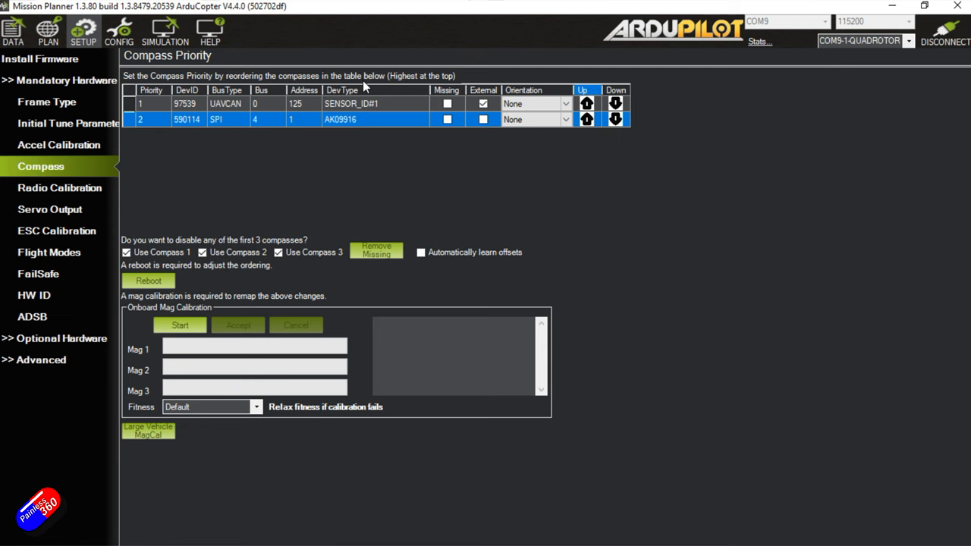
left_click(278, 251)
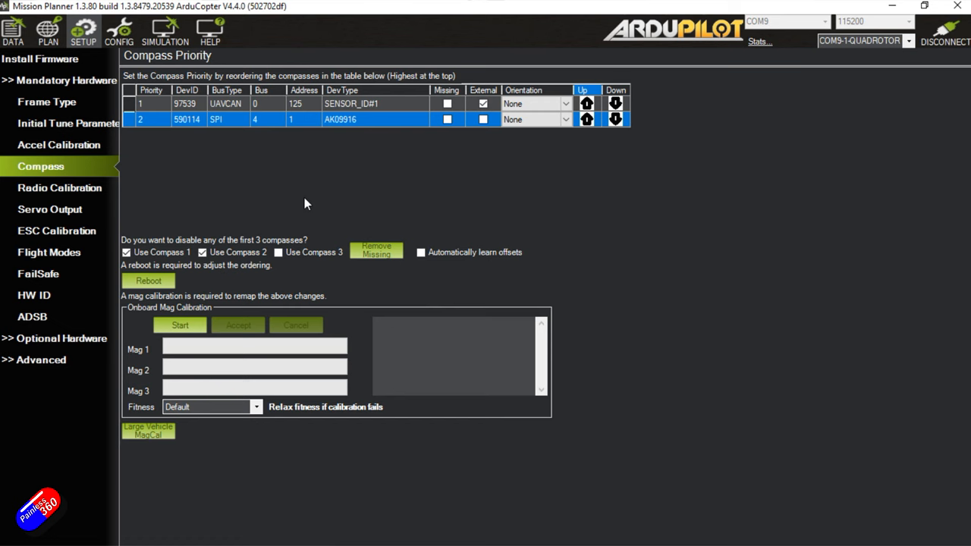
left_click(149, 280)
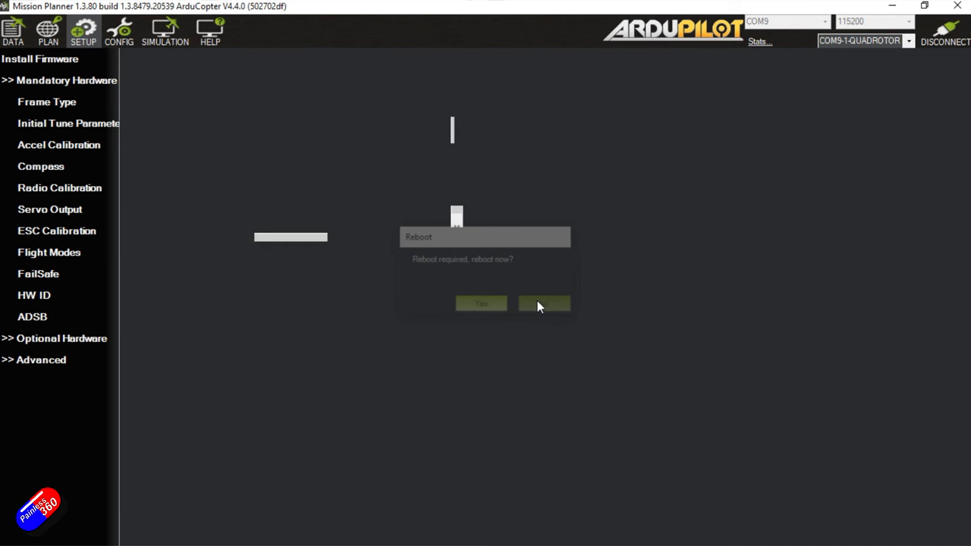
Decline the 'Reboot required' prompt with No
left_click(544, 303)
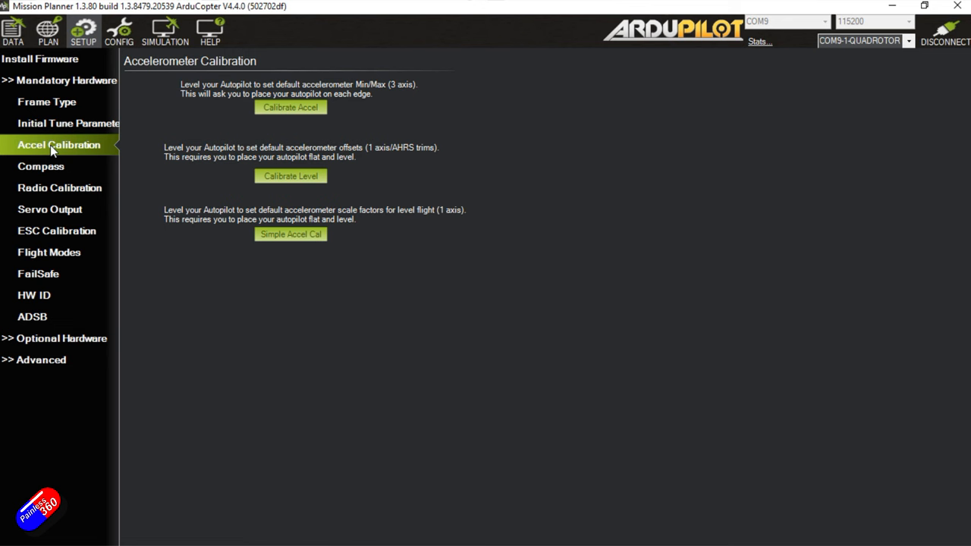
mouse_move(60, 188)
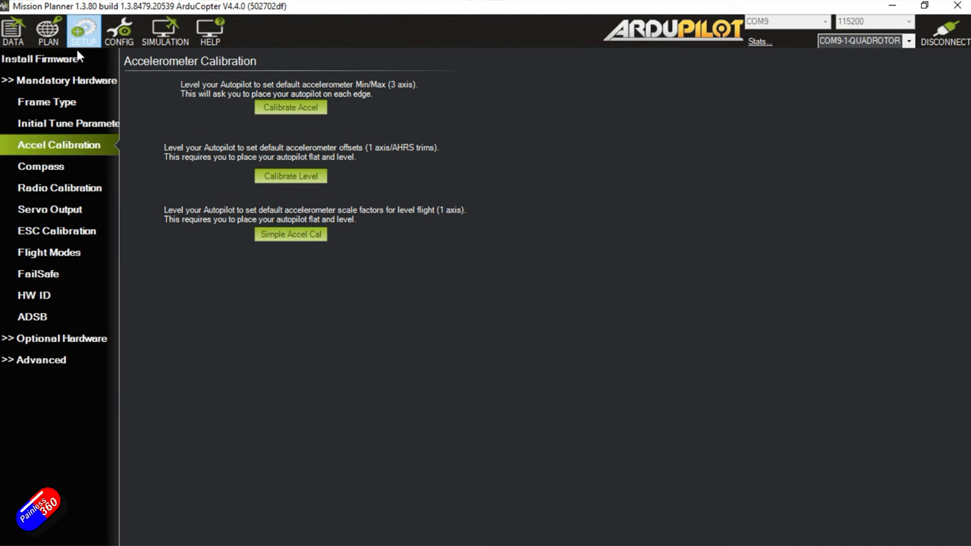
Expand Optional Hardware and go to the DroneCAN/UAVCAN page
left_click(60, 338)
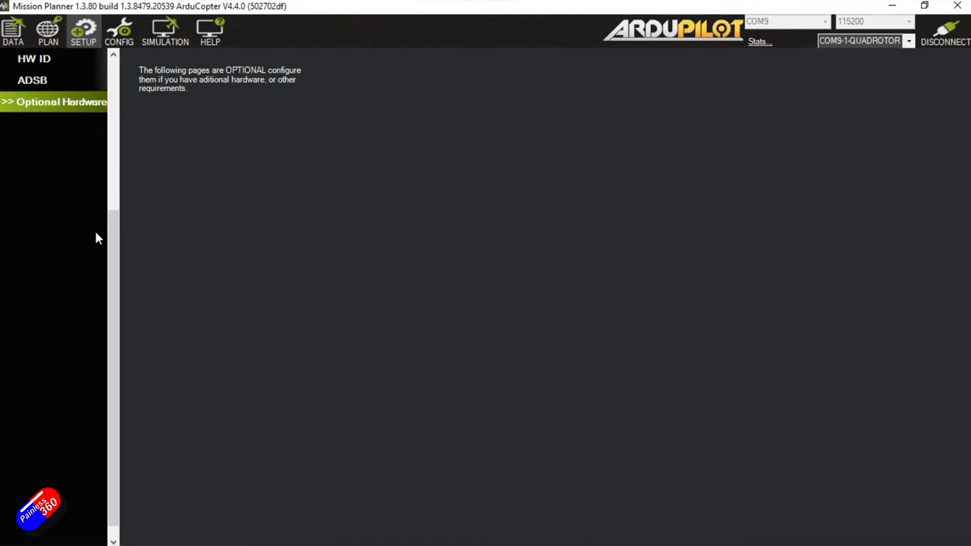
left_click(61, 468)
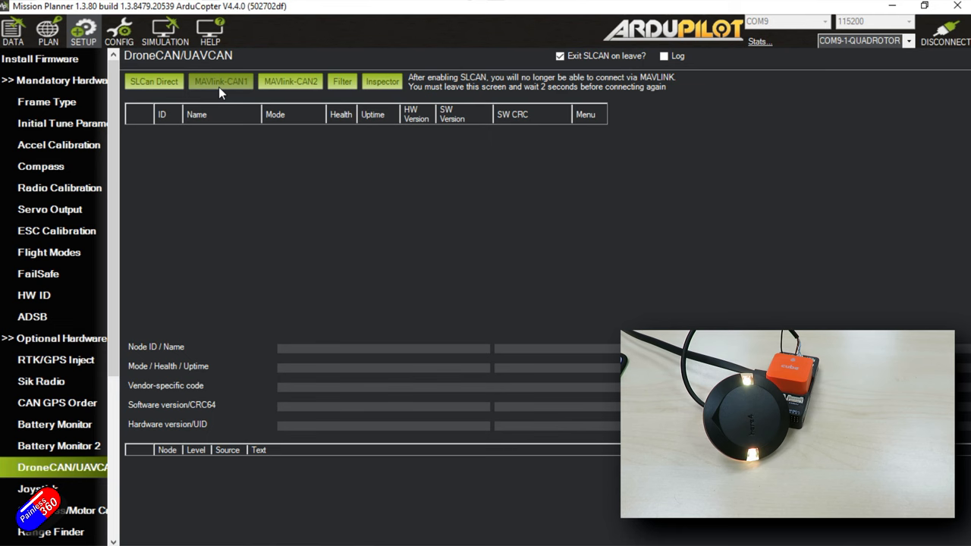
mouse_move(229, 91)
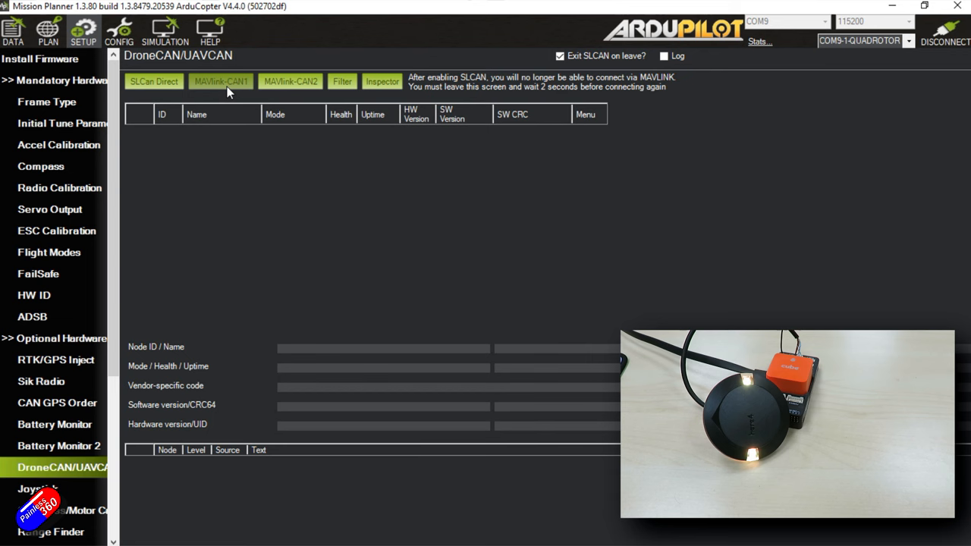
List the MAVlink-CAN1 nodes and bring up the menu for com.cubepilot.here4 (node 125)
left_click(153, 82)
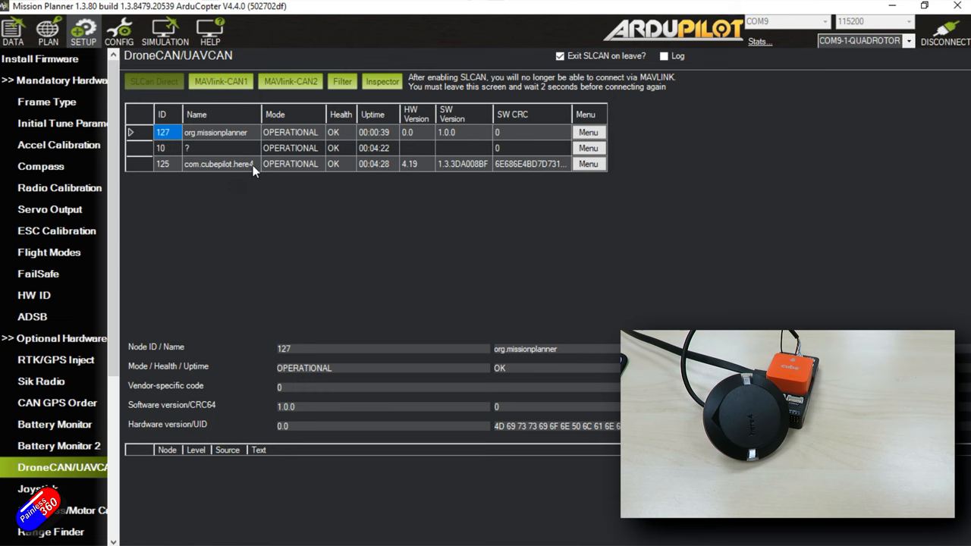
mouse_move(589, 164)
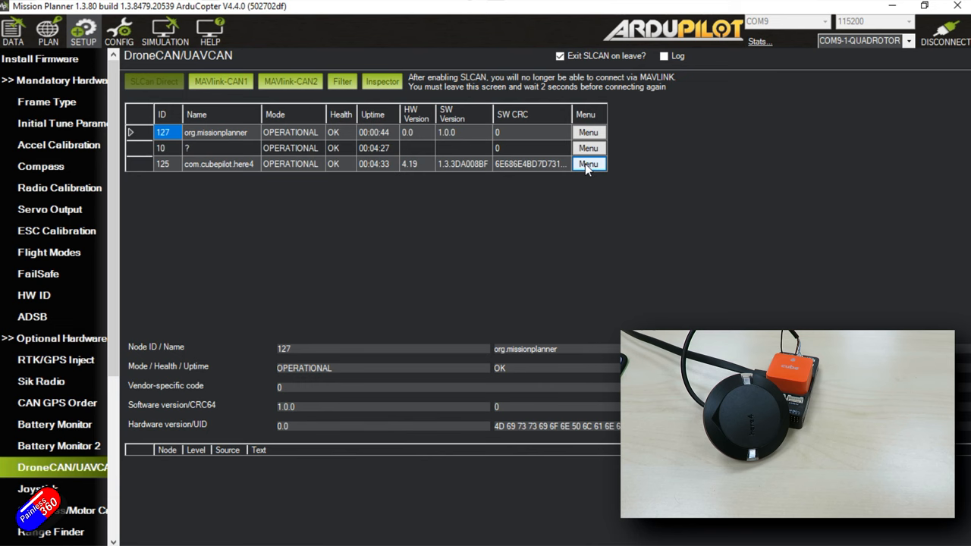
left_click(589, 164)
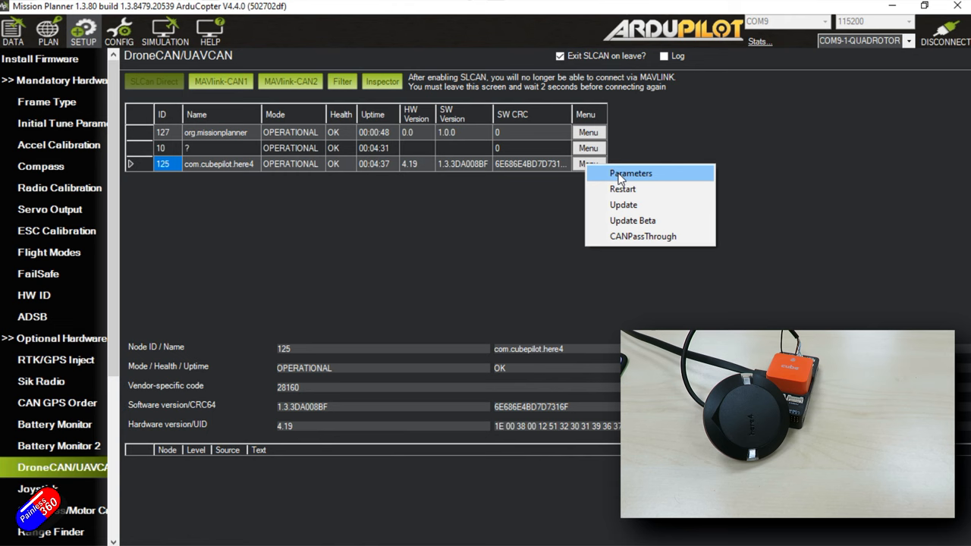
Show the UAVCAN Params - 125 list and review the Here4 settings from BARO down to SERIAL
left_click(630, 173)
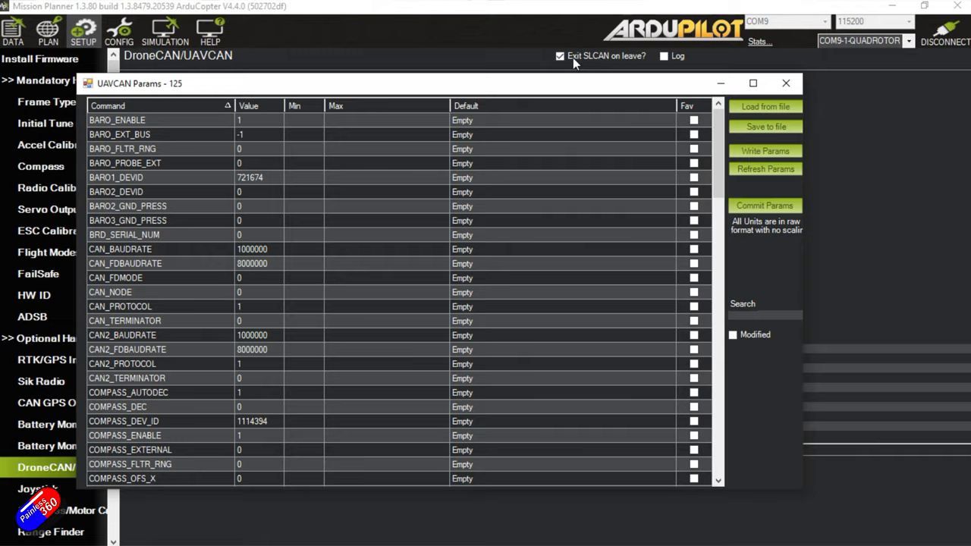
scroll("down", 3)
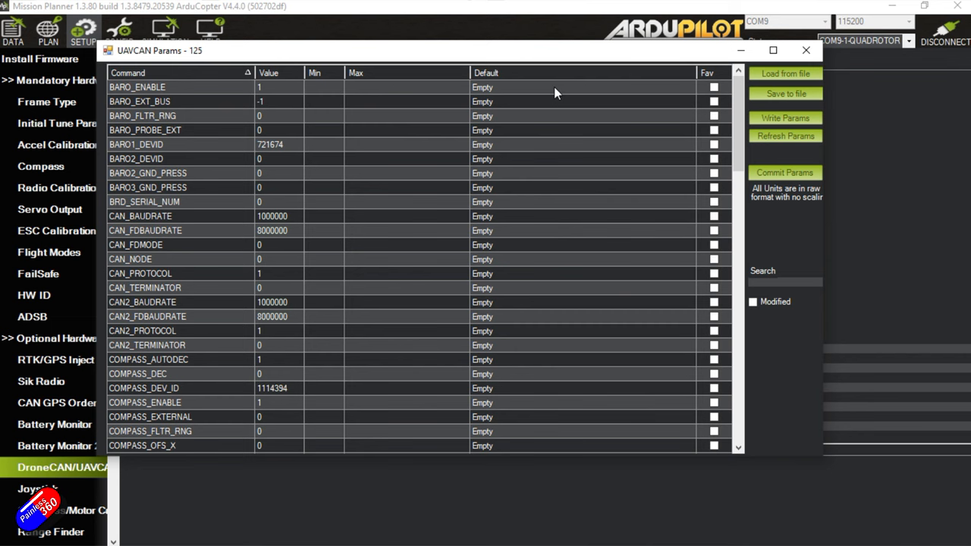
mouse_move(279, 94)
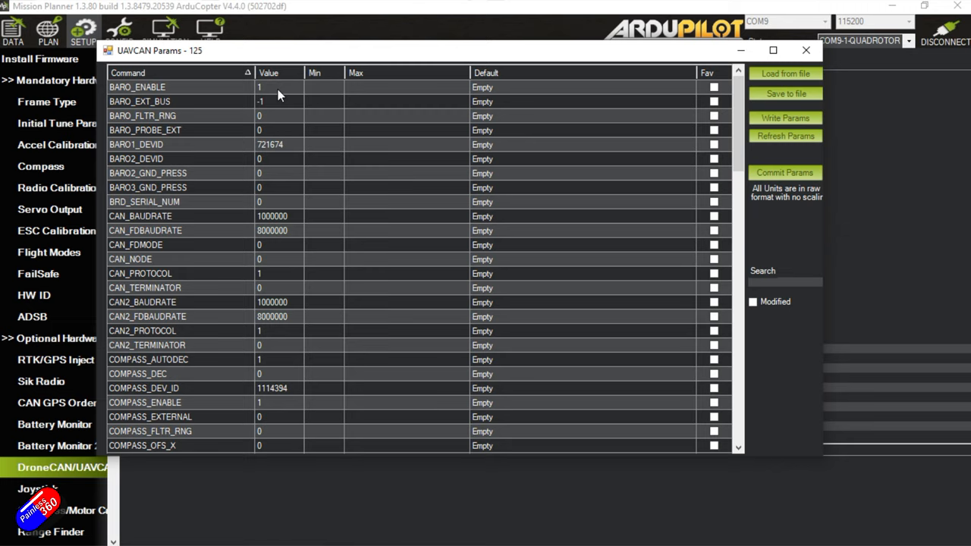
scroll("down", 3)
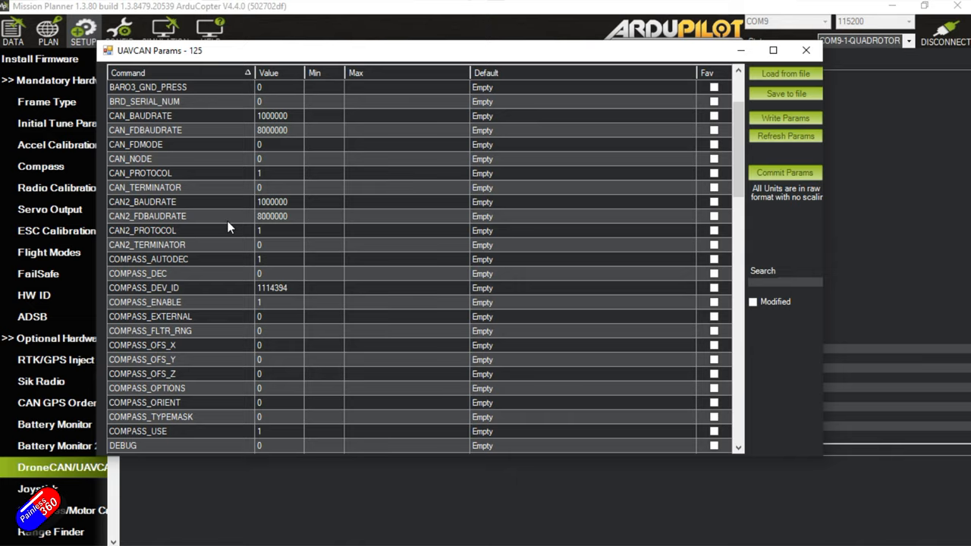
scroll("down", 3)
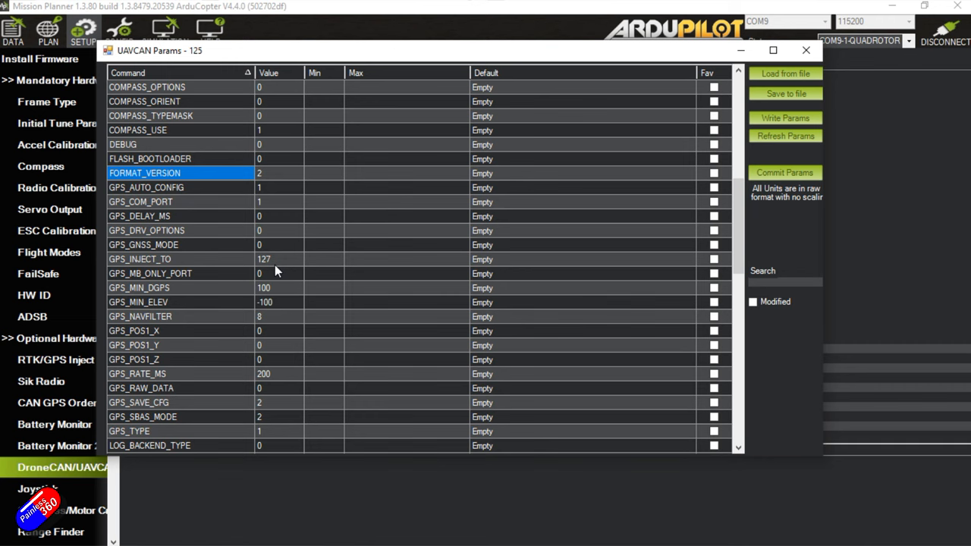
scroll("down", 3)
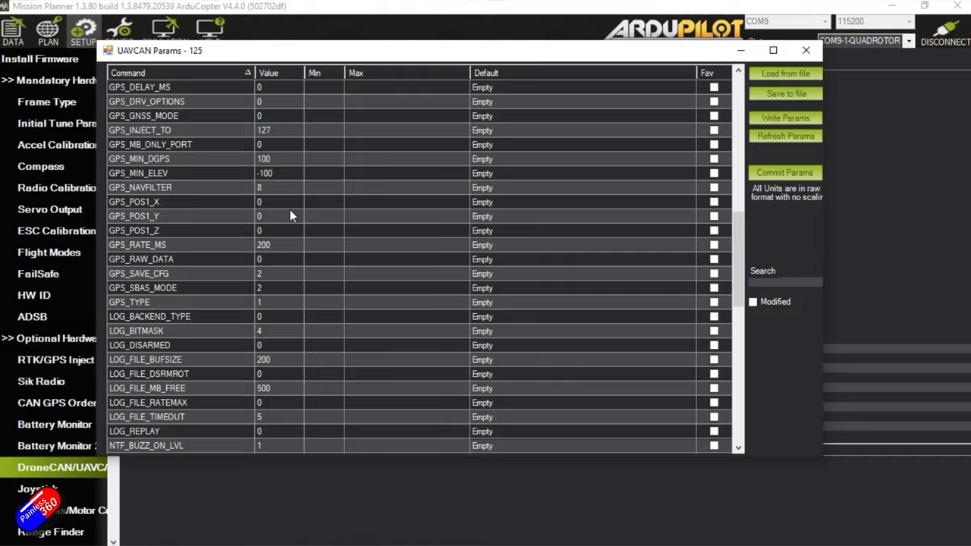
scroll("down", 3)
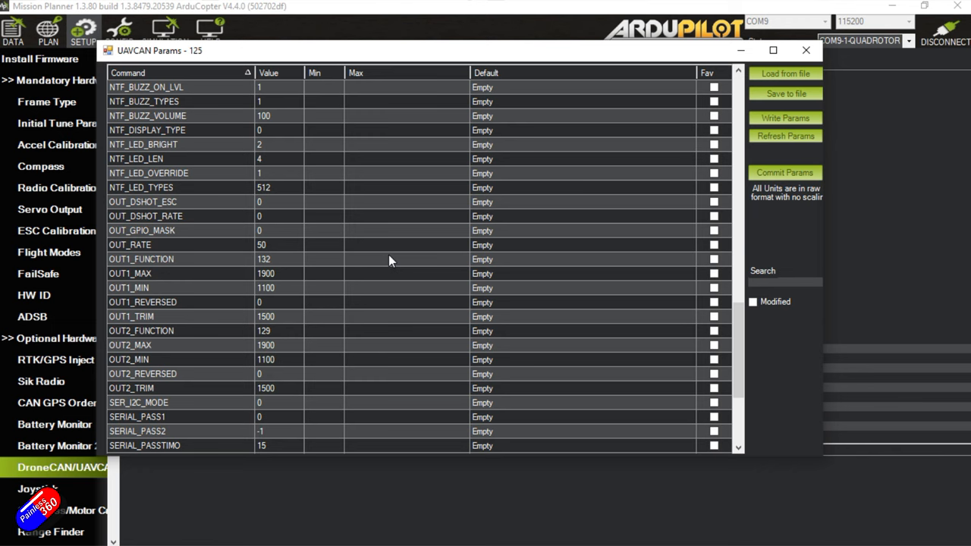
scroll("down", 3)
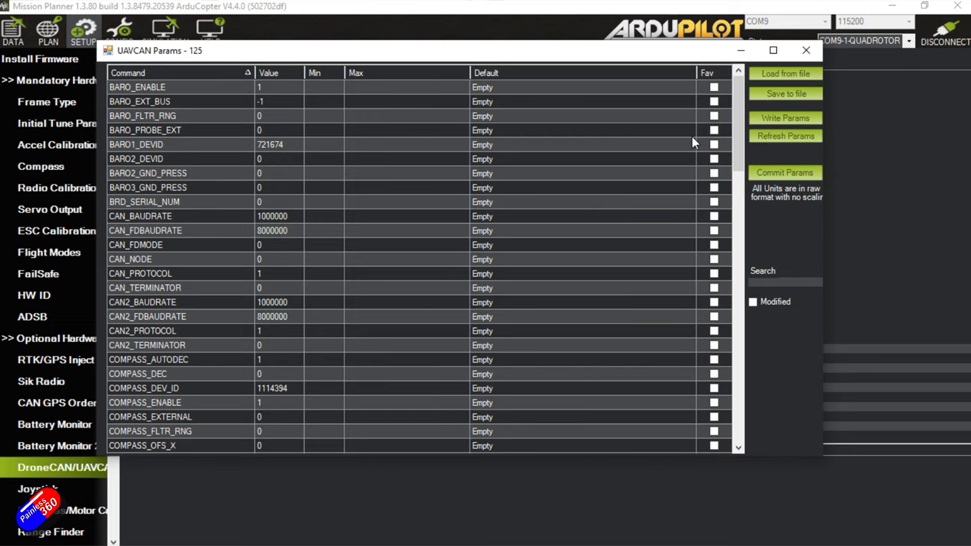
Close the UAVCAN Params - 125 window, returning to the DroneCAN node overview
left_click(806, 50)
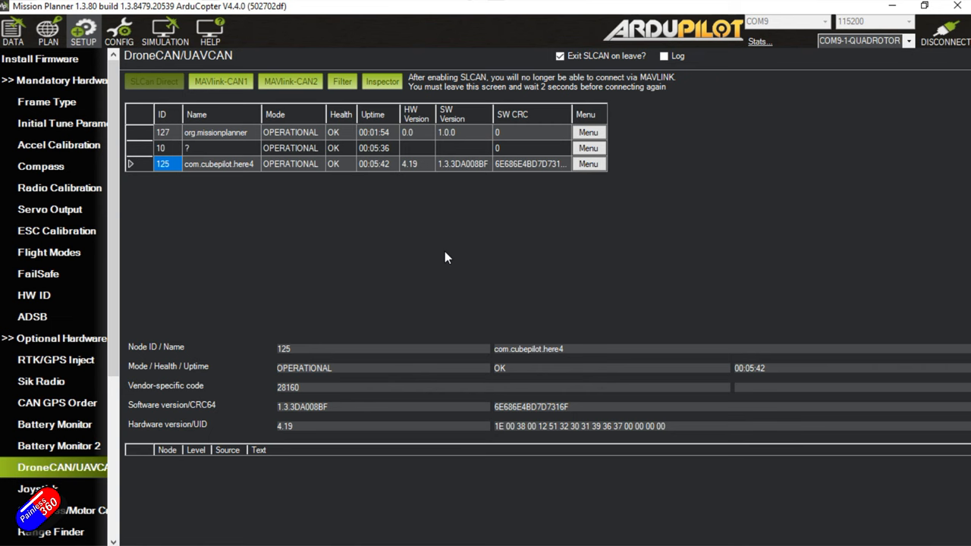
mouse_move(629, 175)
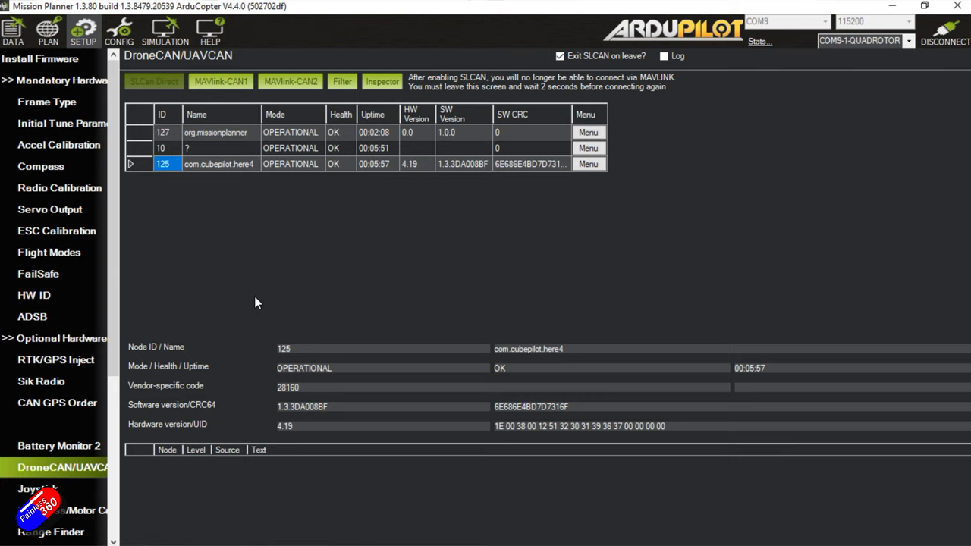
left_click(587, 164)
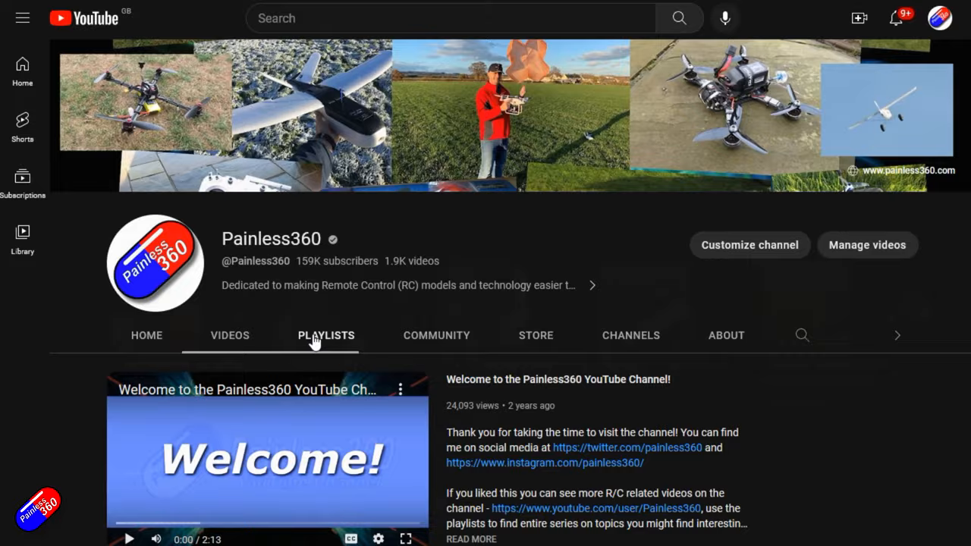
Show the channel's PLAYLISTS, listing ExpressLRS and INAV tips
left_click(326, 334)
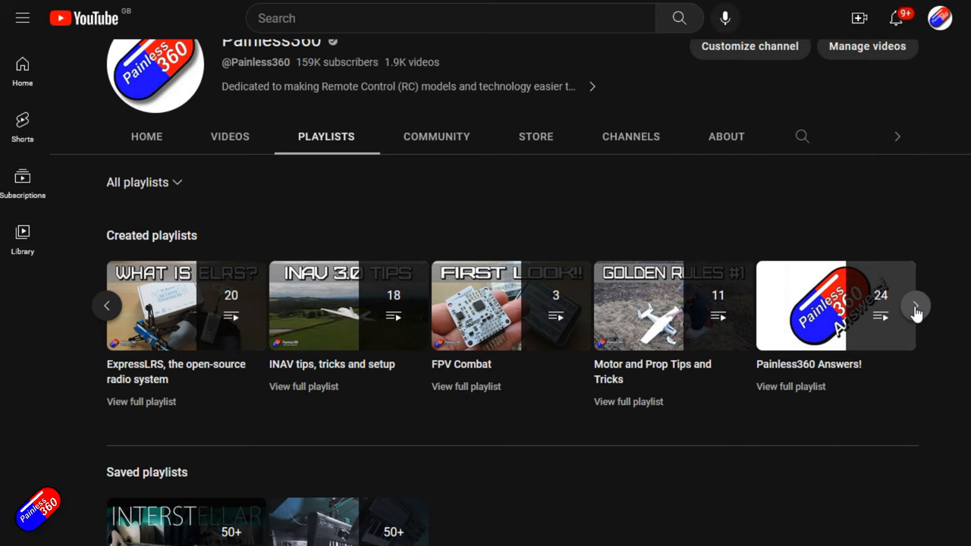